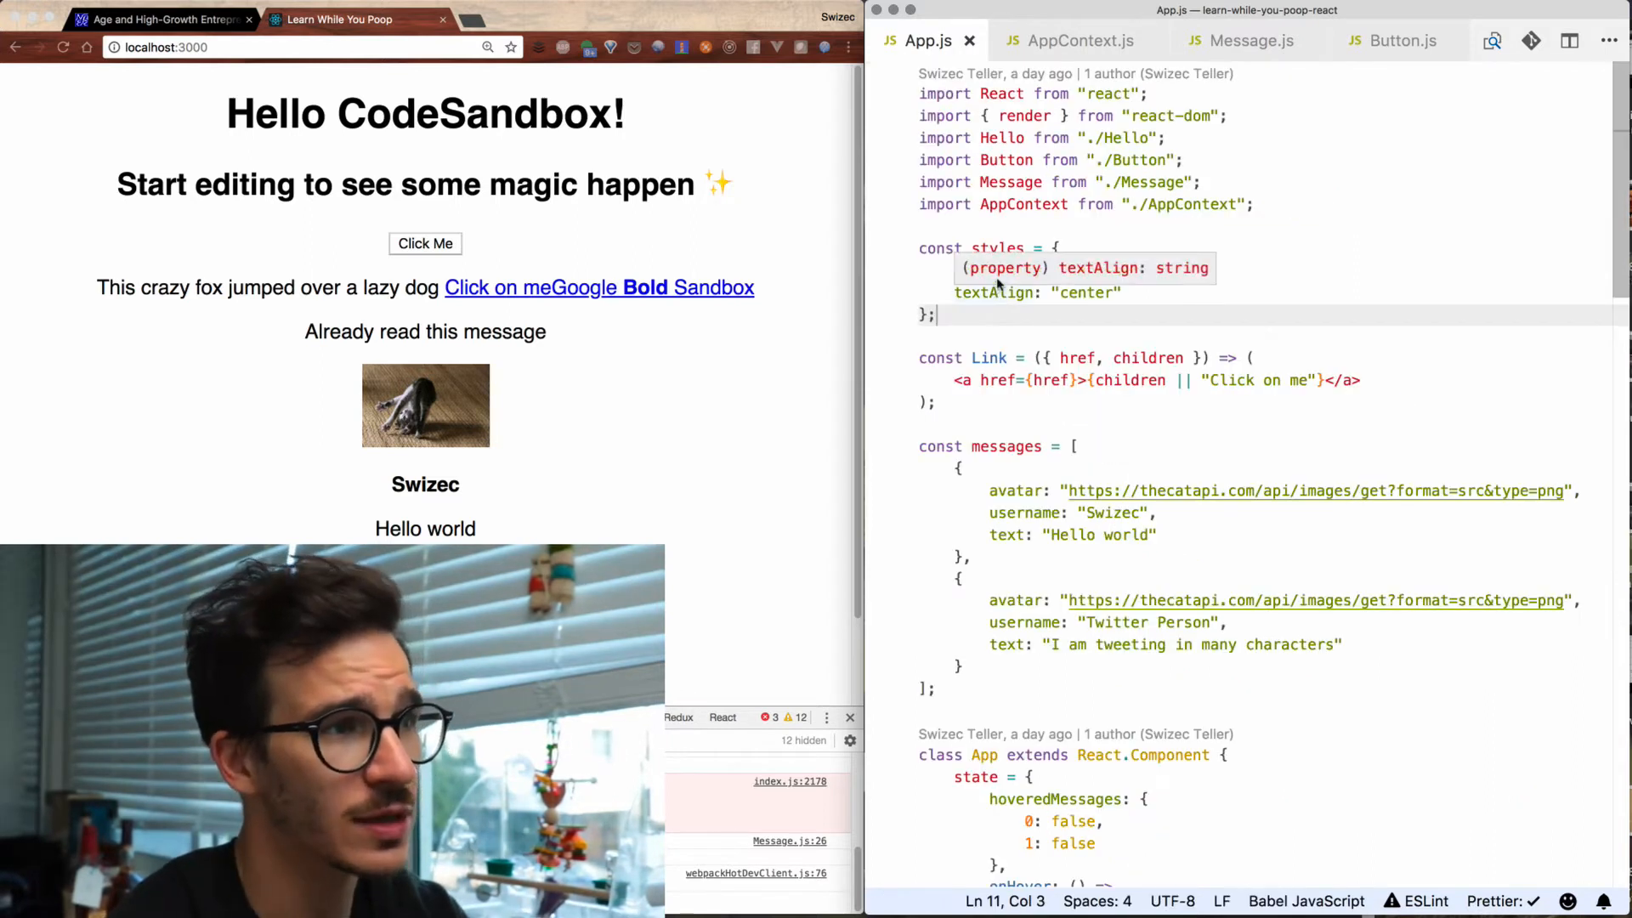
Add fontFamily: "sans-serif" to the styles object and begin a Math.random() colour expression
type("fontFamily: \"sans-serif\",")
type("color: \"red")
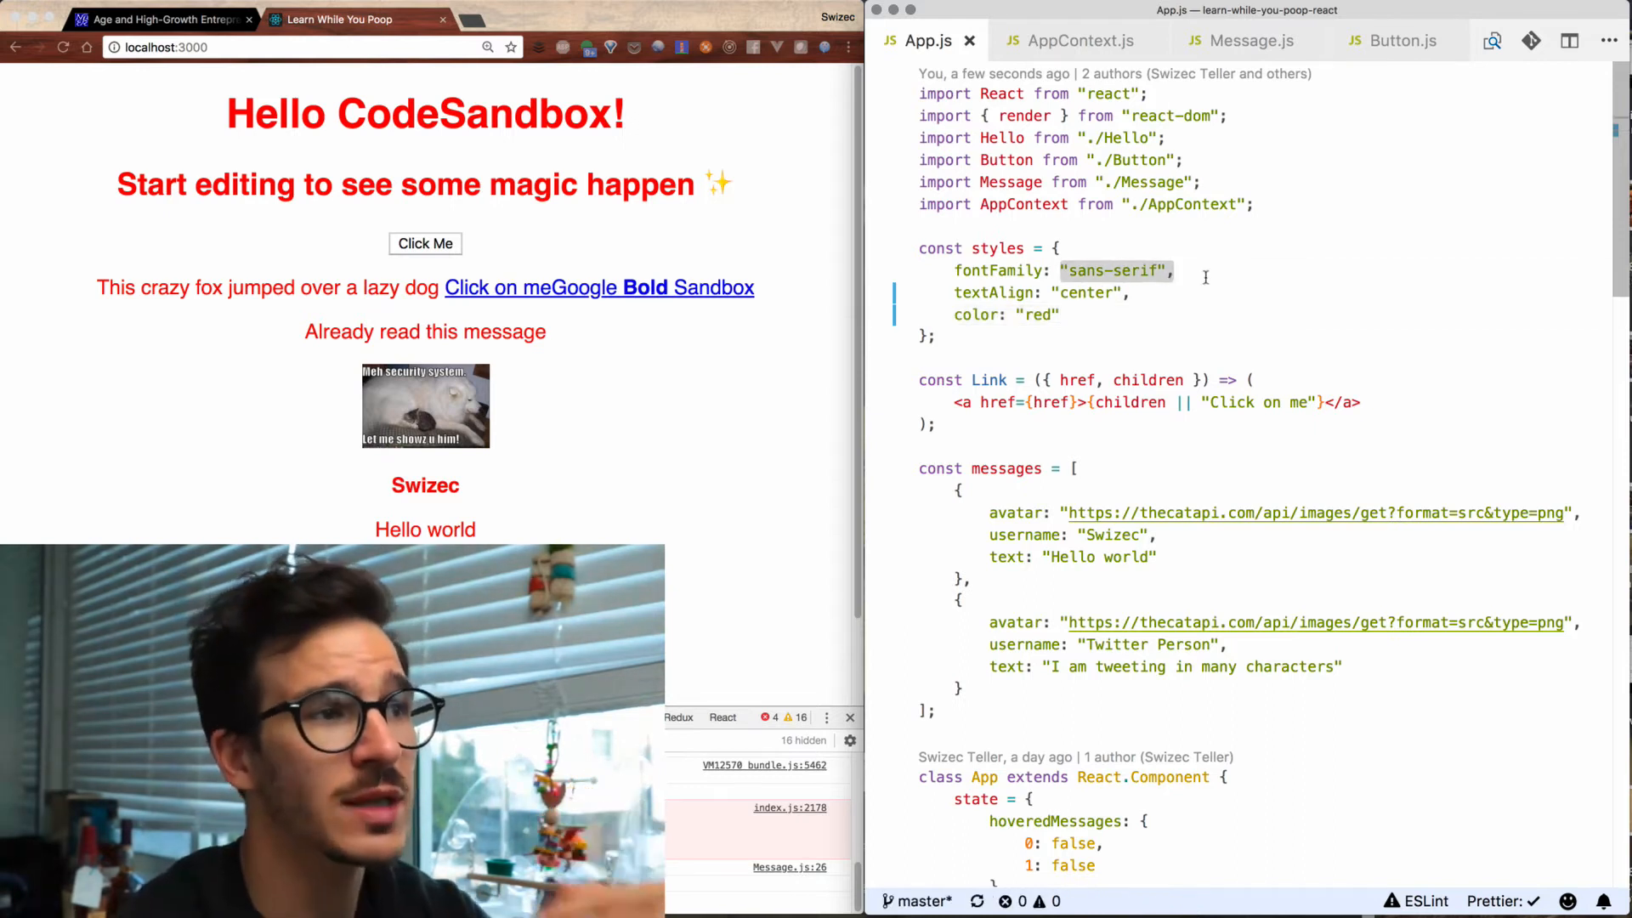
type("Math.random() ?")
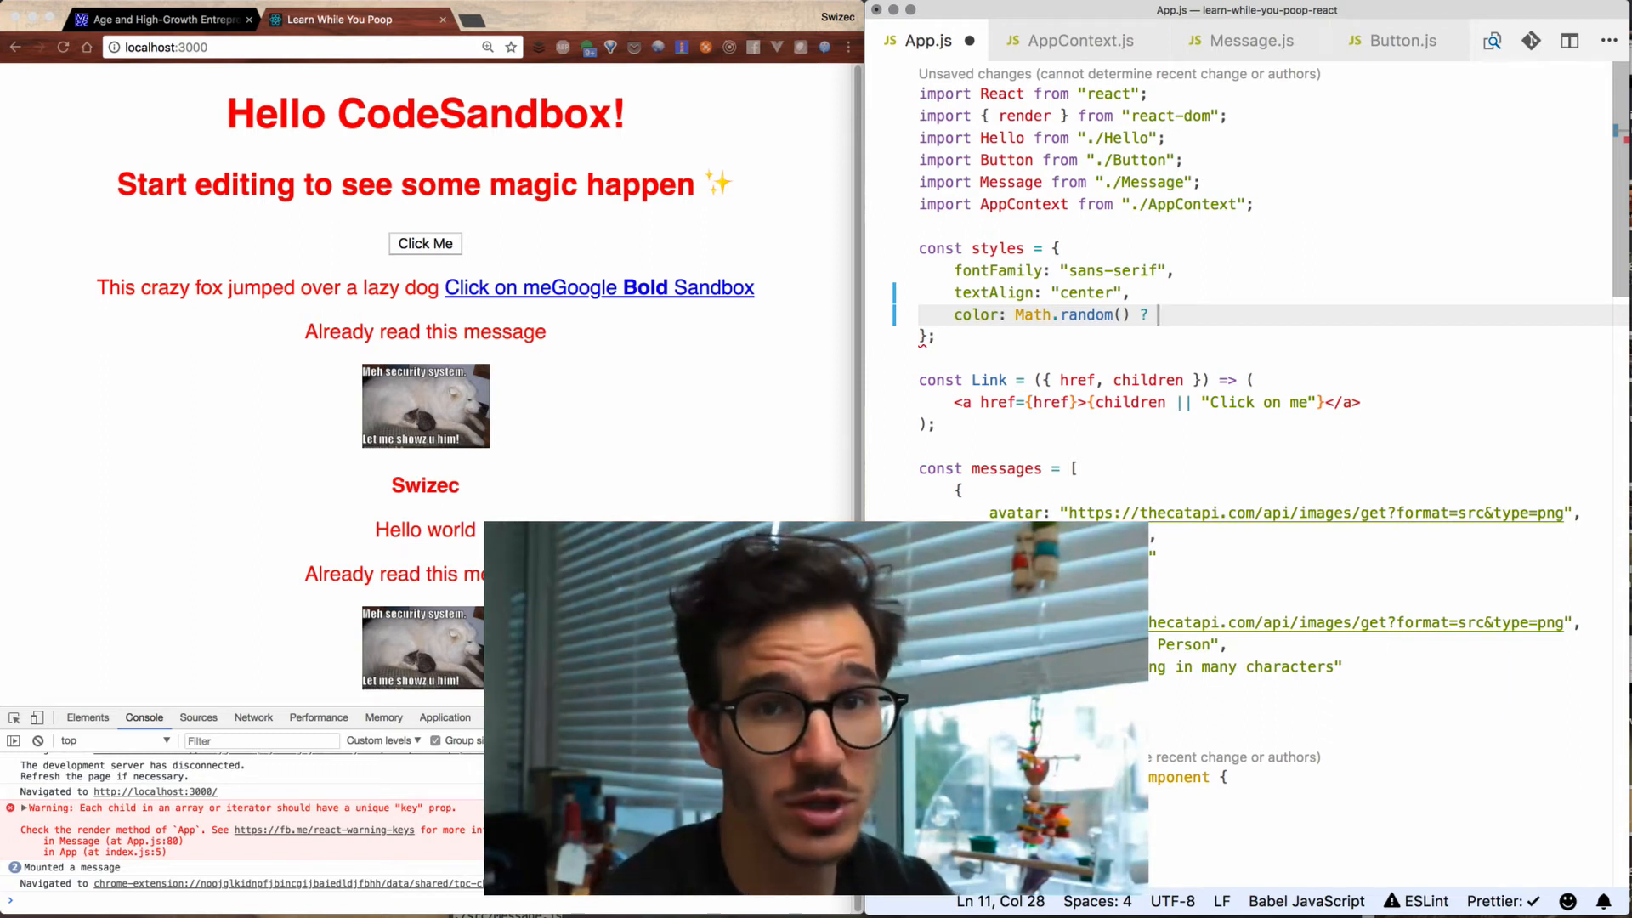
Complete the colour ternary with Math.random() > .5 instead of fixed red
type("> .5?")
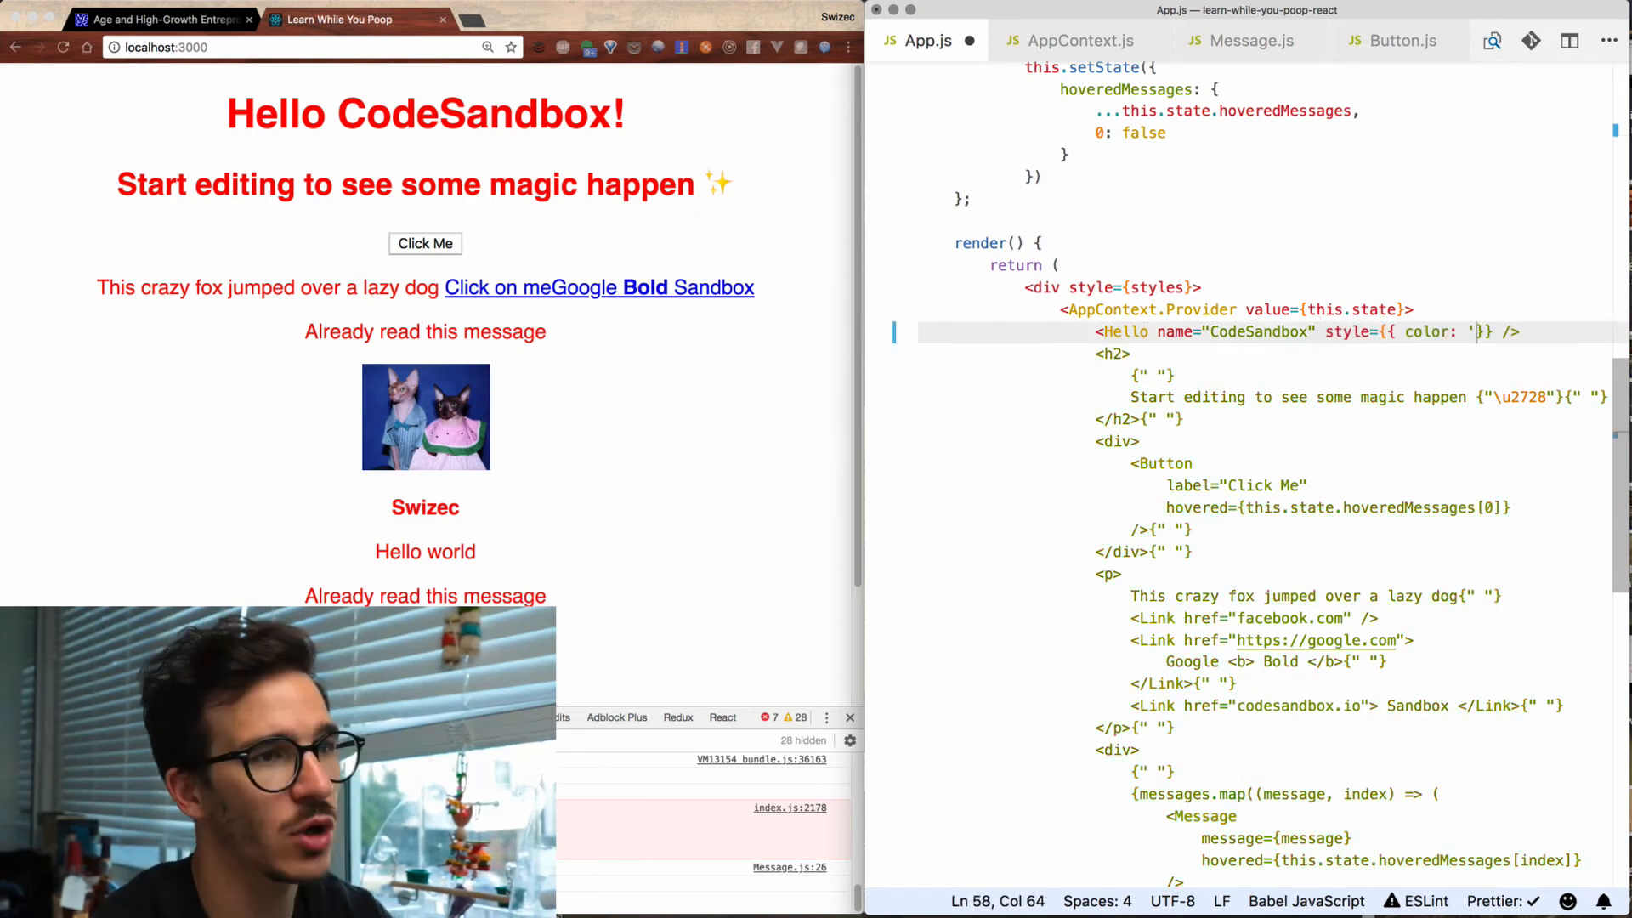
Set the Hello component's inline style color to "black" and return to App.js
type("black")
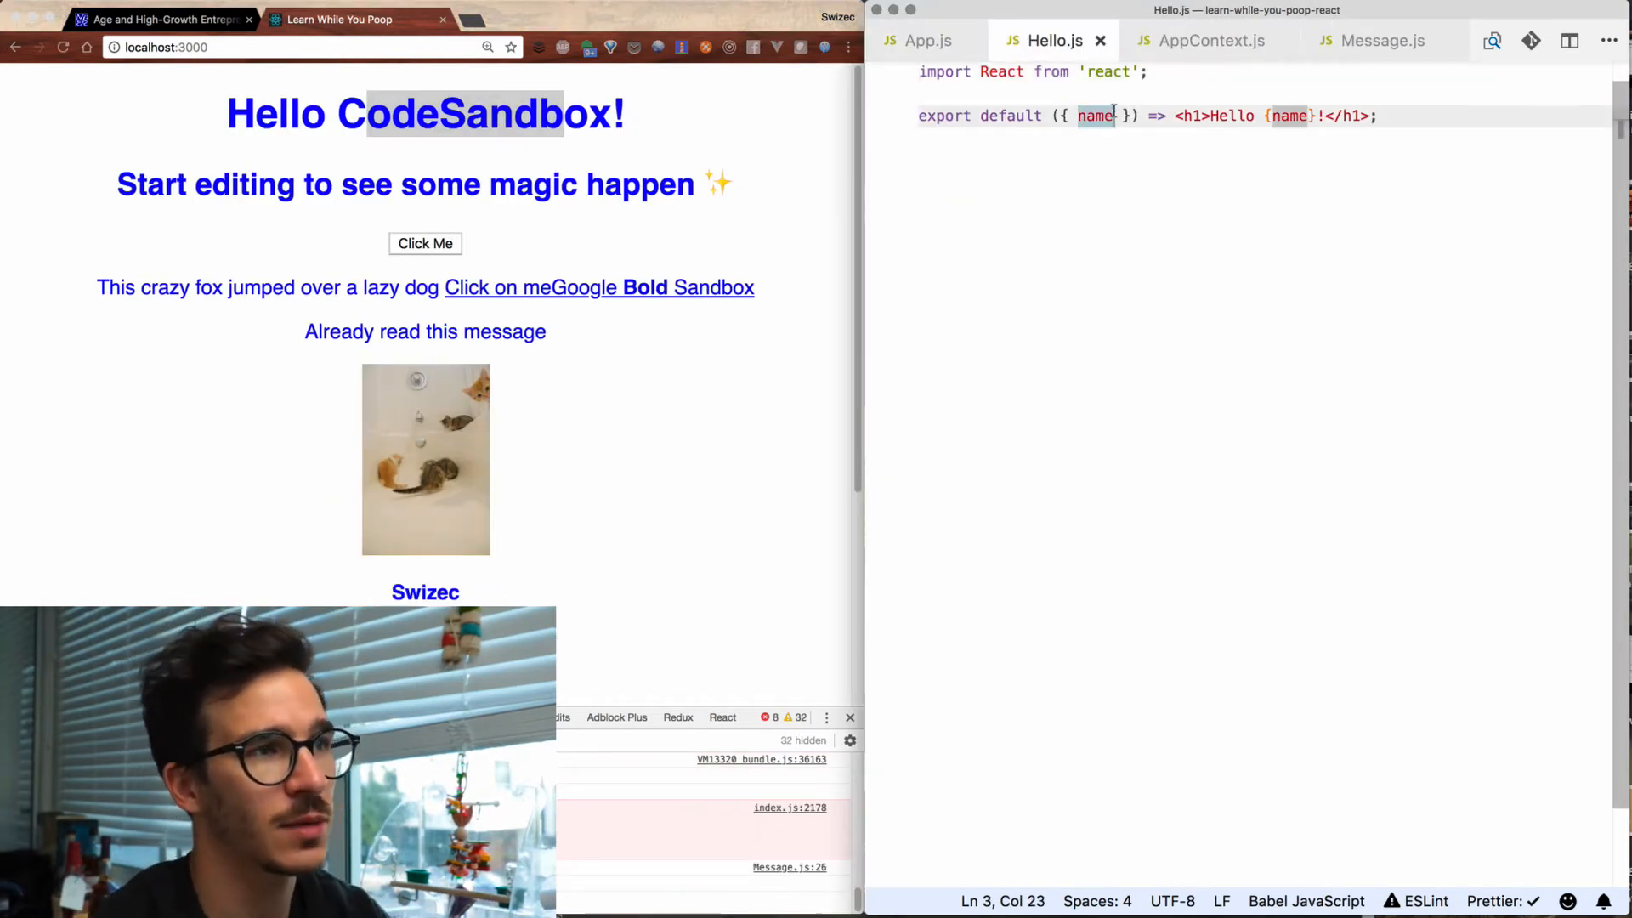
left_click(928, 40)
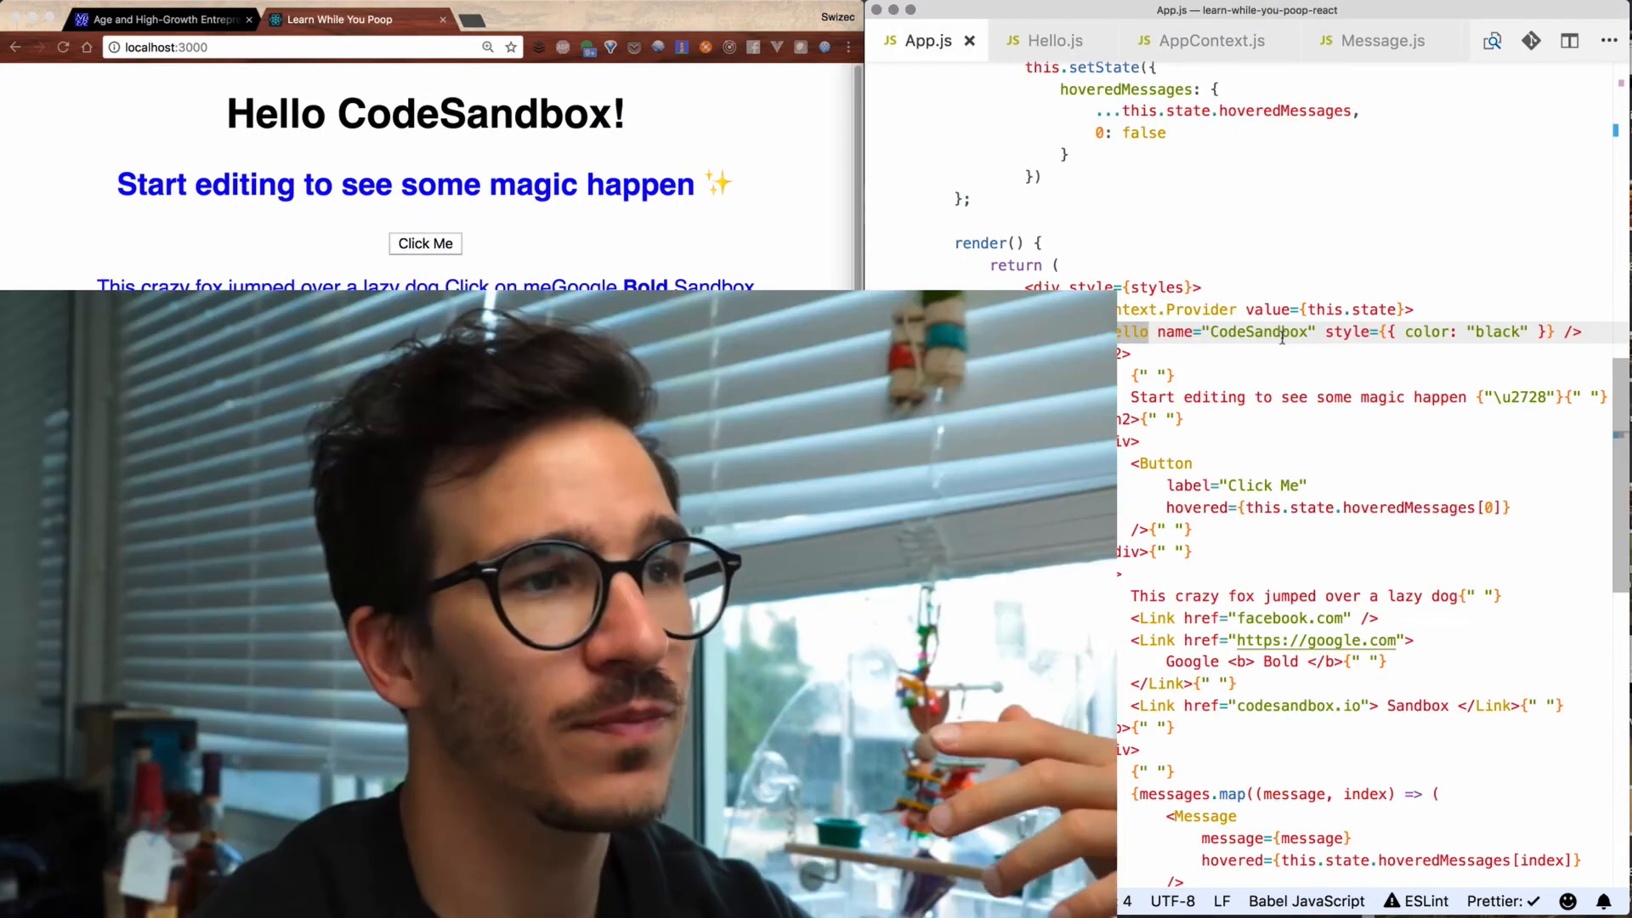